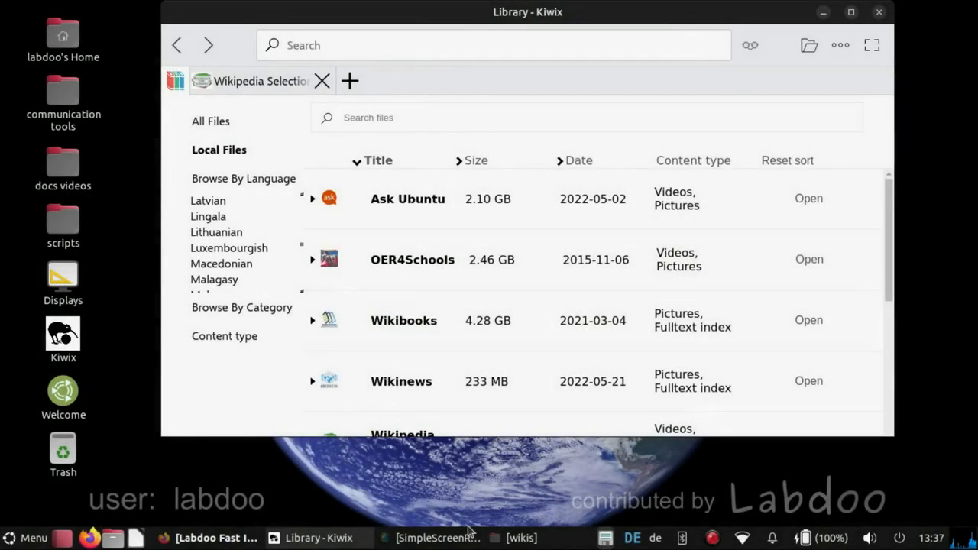
pyautogui.moveTo(436, 538)
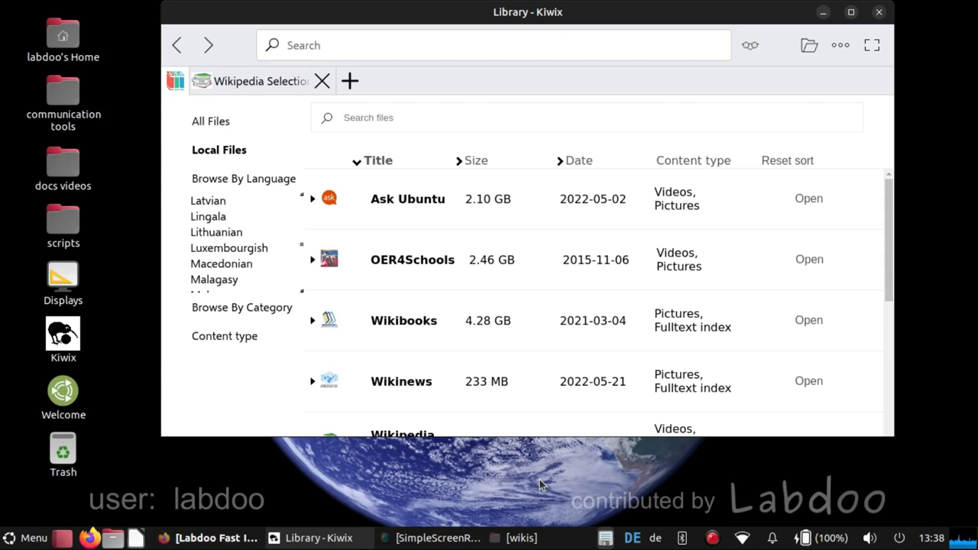
pyautogui.moveTo(511, 486)
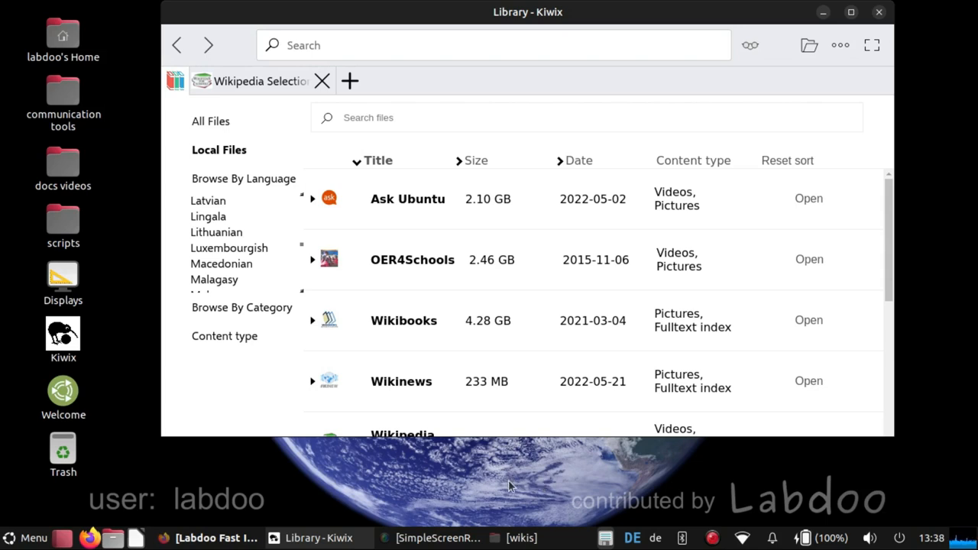
pyautogui.moveTo(119, 127)
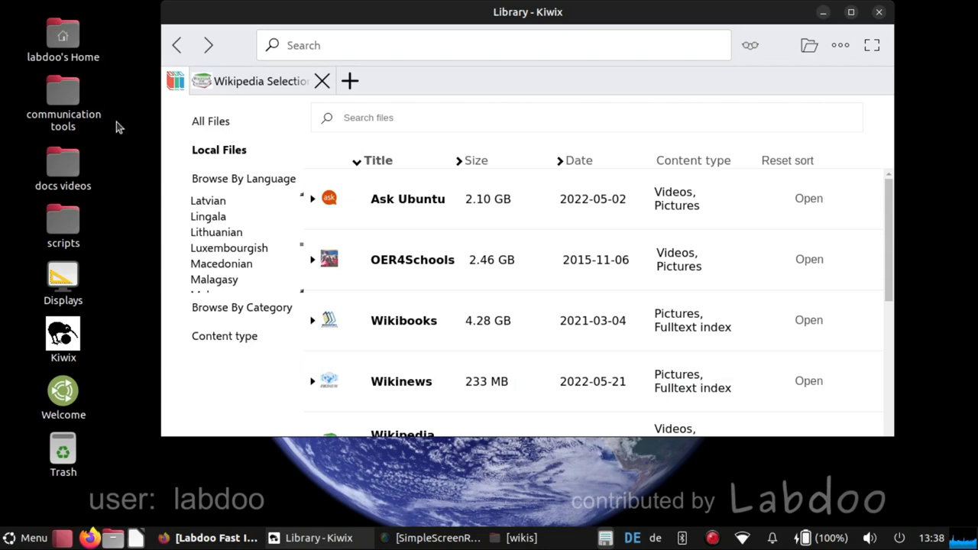
pyautogui.moveTo(143, 128)
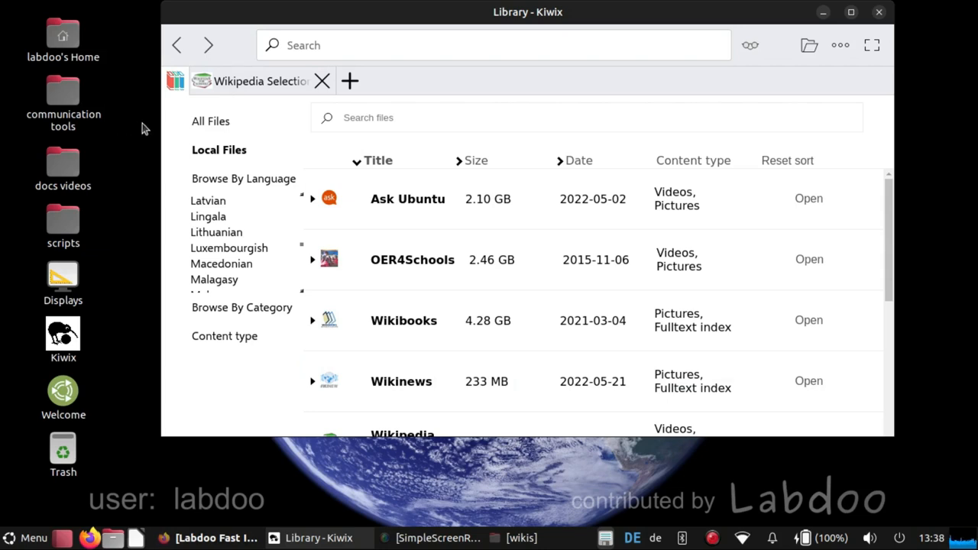
pyautogui.moveTo(82, 220)
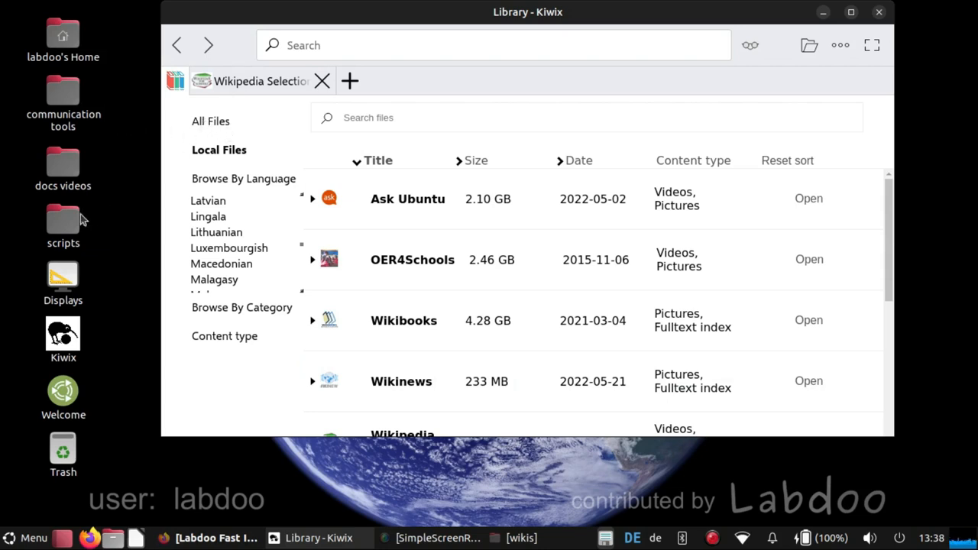
pyautogui.moveTo(114, 208)
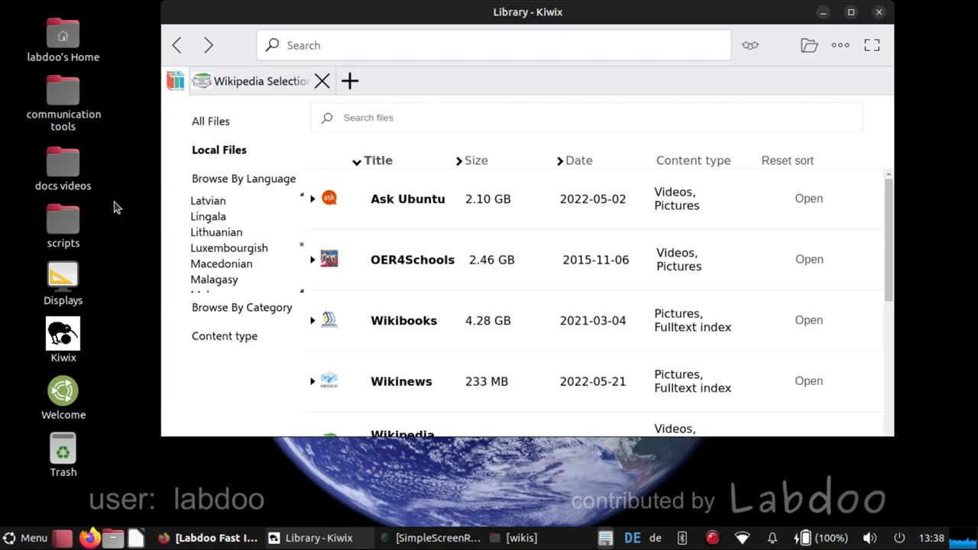
# - Briefly view the Wikipedia for Schools archive from the library, then return to the library list
pyautogui.scroll(-3)
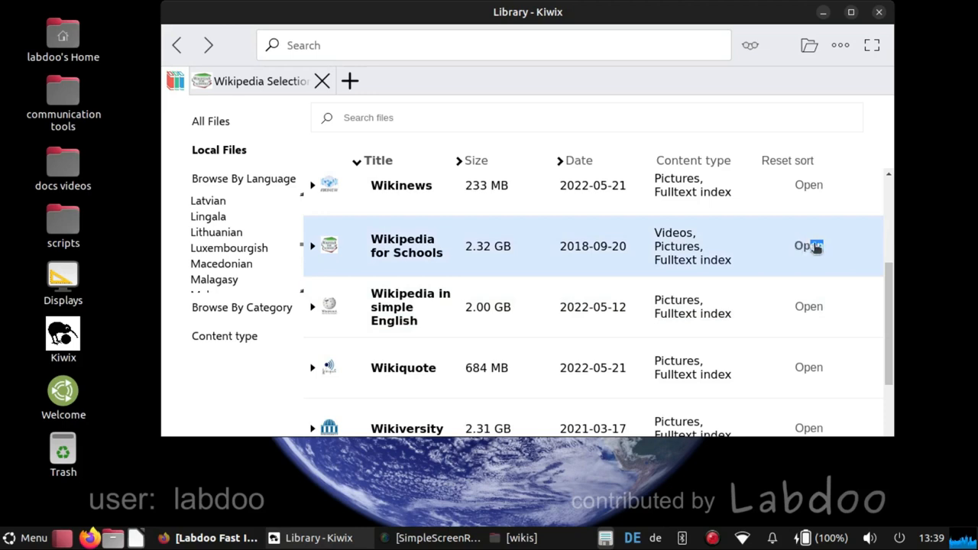
pyautogui.click(808, 244)
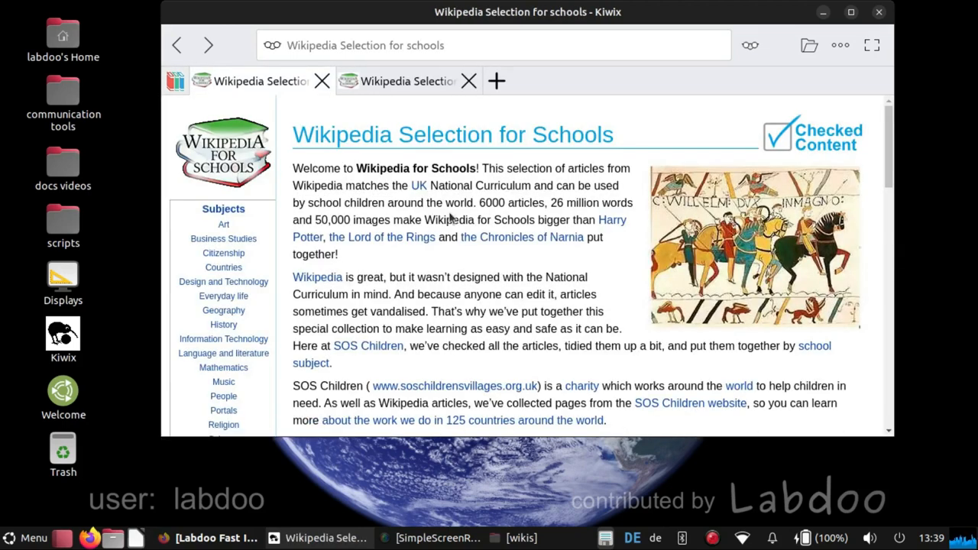
pyautogui.click(467, 81)
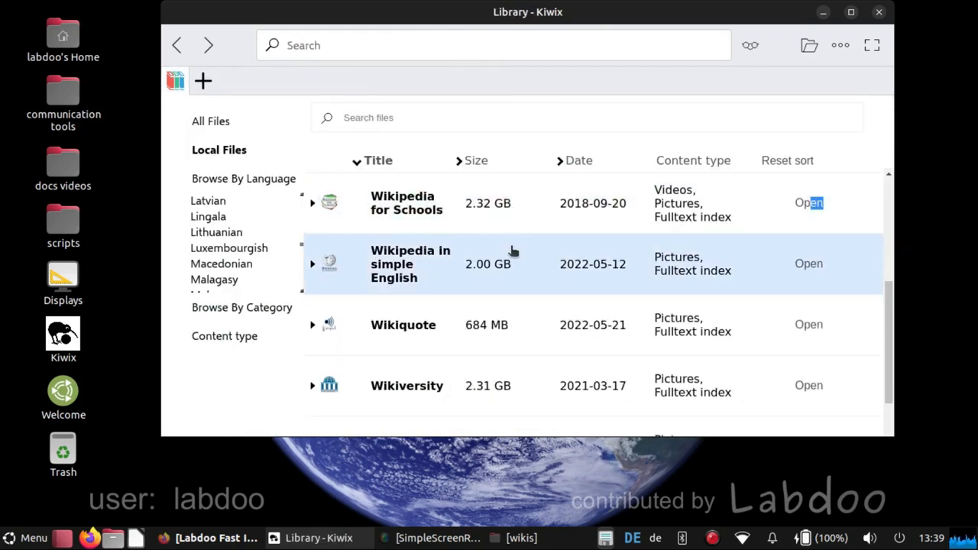
pyautogui.scroll(-3)
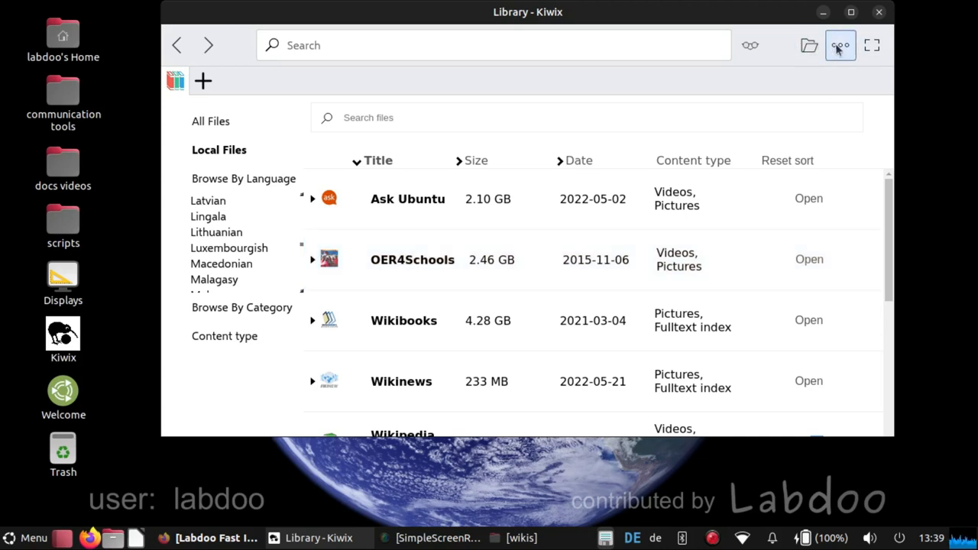
# - Start the Local Kiwix Server from the main menu and dismiss its status panel
pyautogui.click(840, 46)
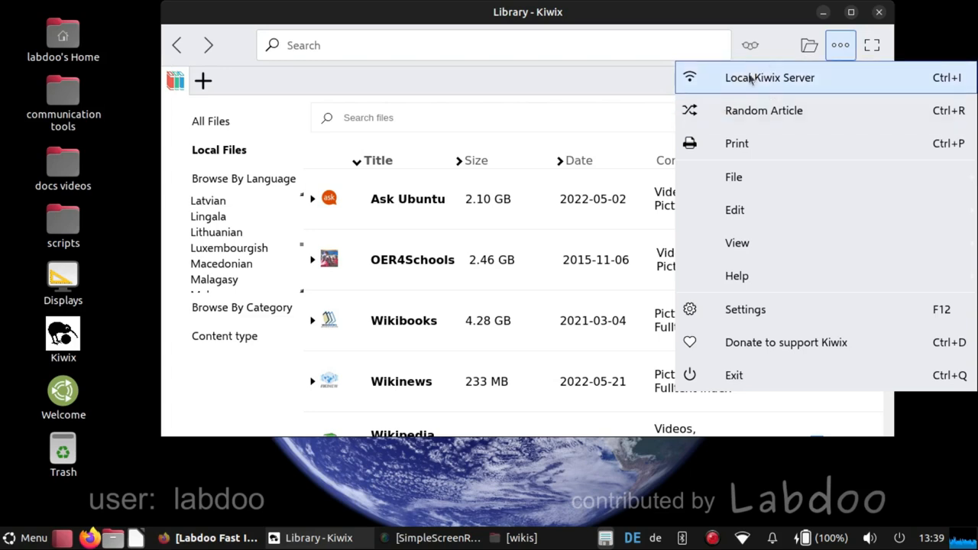
pyautogui.moveTo(804, 80)
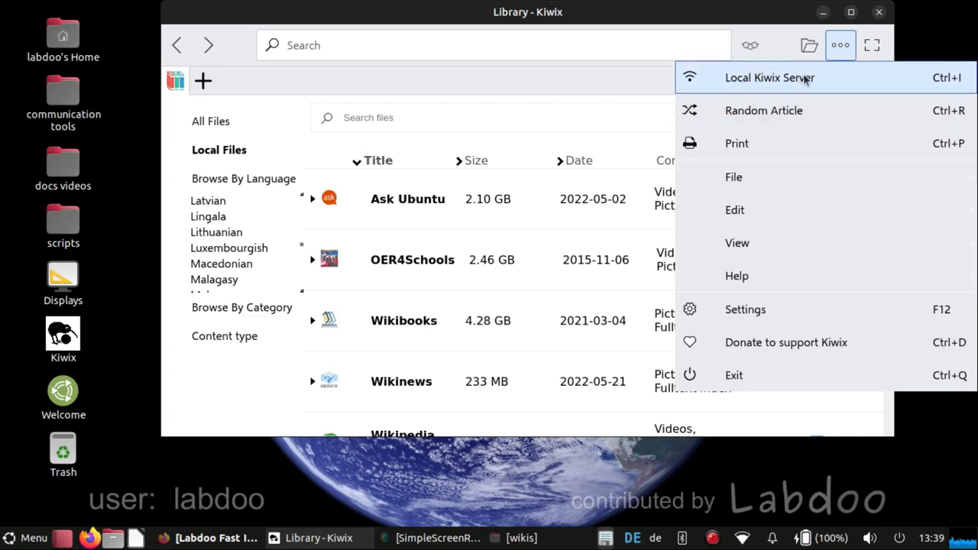
pyautogui.click(770, 77)
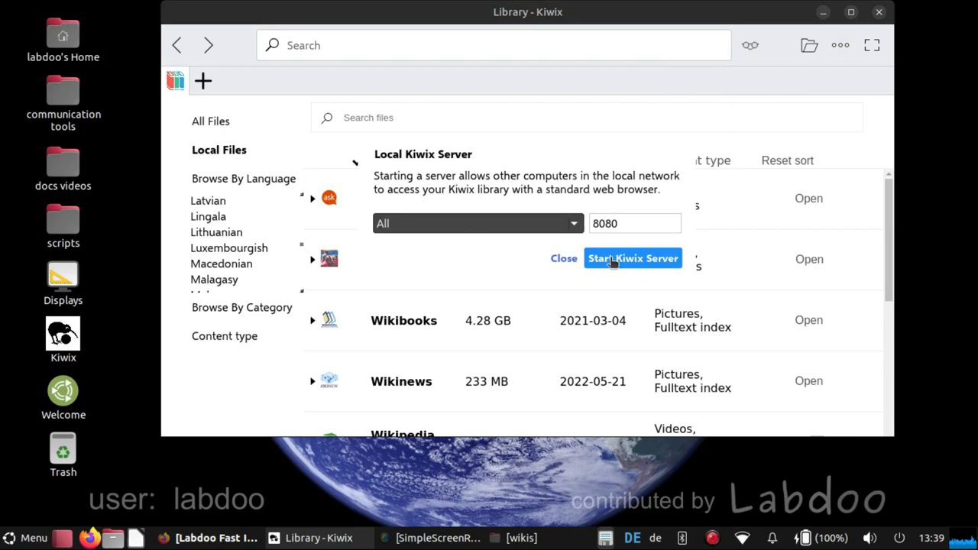
pyautogui.click(632, 256)
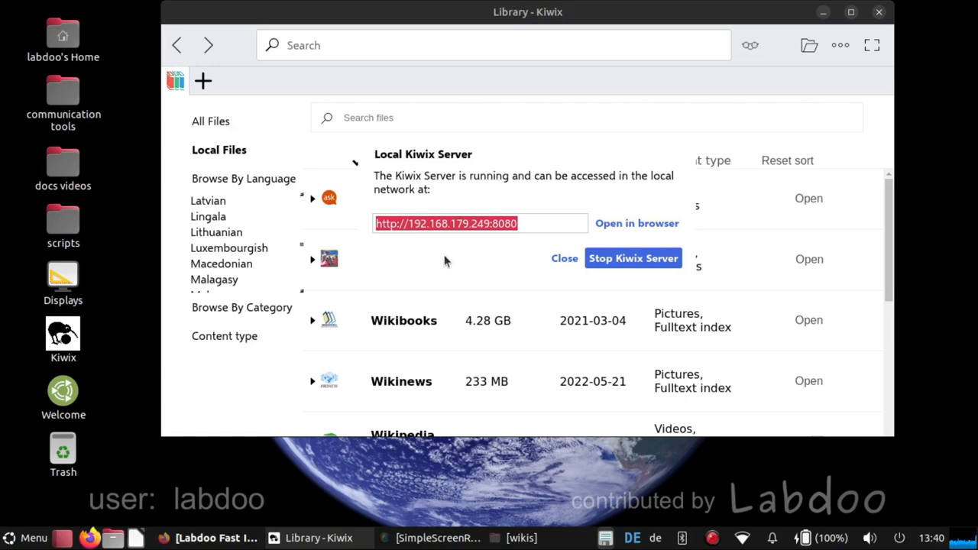
pyautogui.moveTo(852, 301)
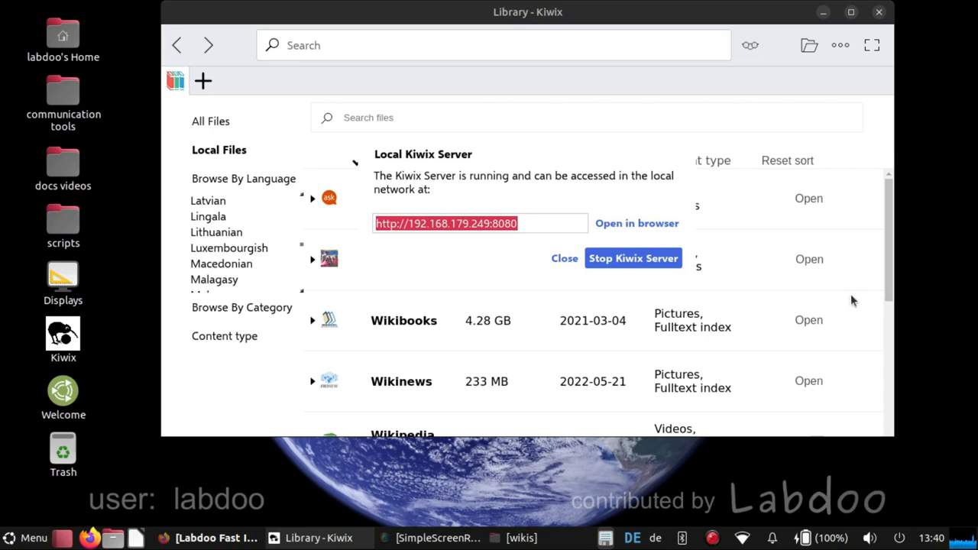
pyautogui.click(633, 256)
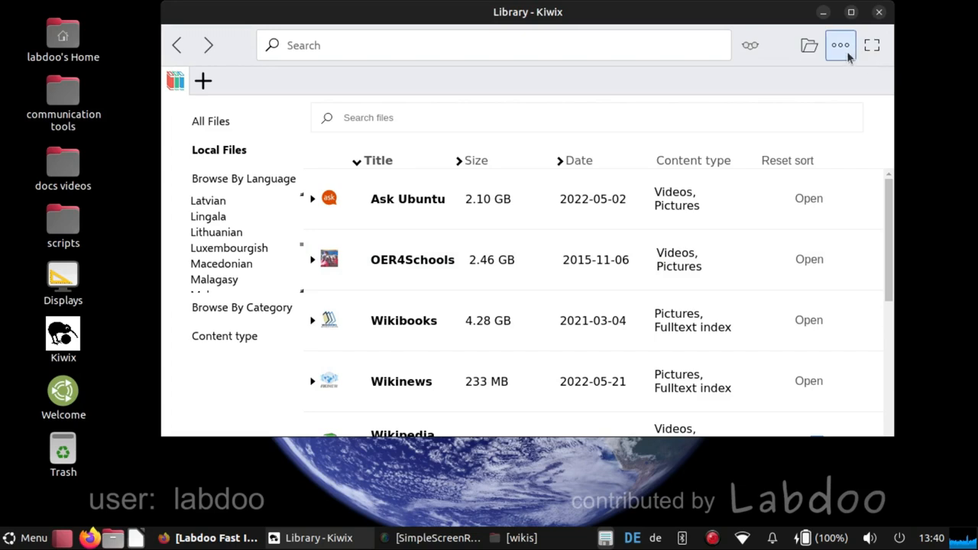
# - Reopen Kiwix's main options menu over the library list
pyautogui.click(840, 45)
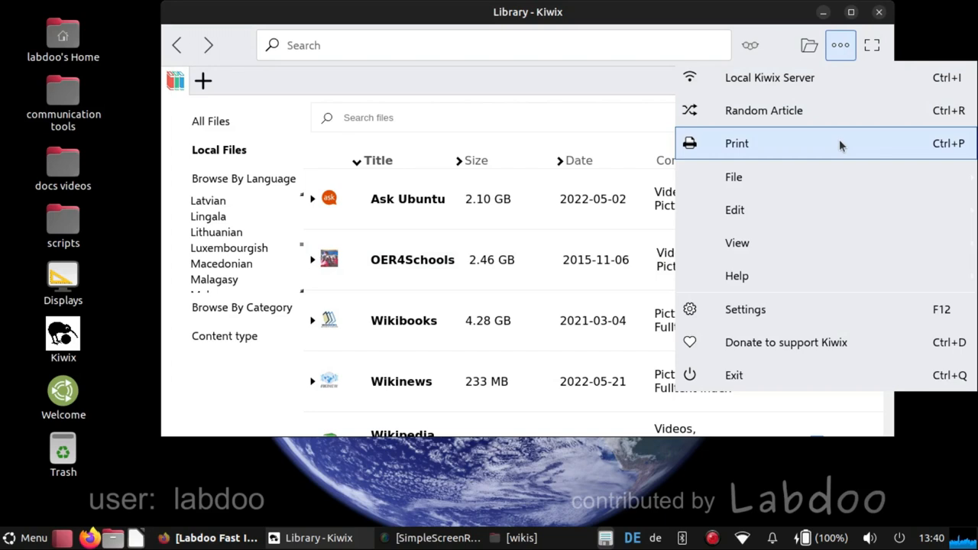
pyautogui.moveTo(609, 136)
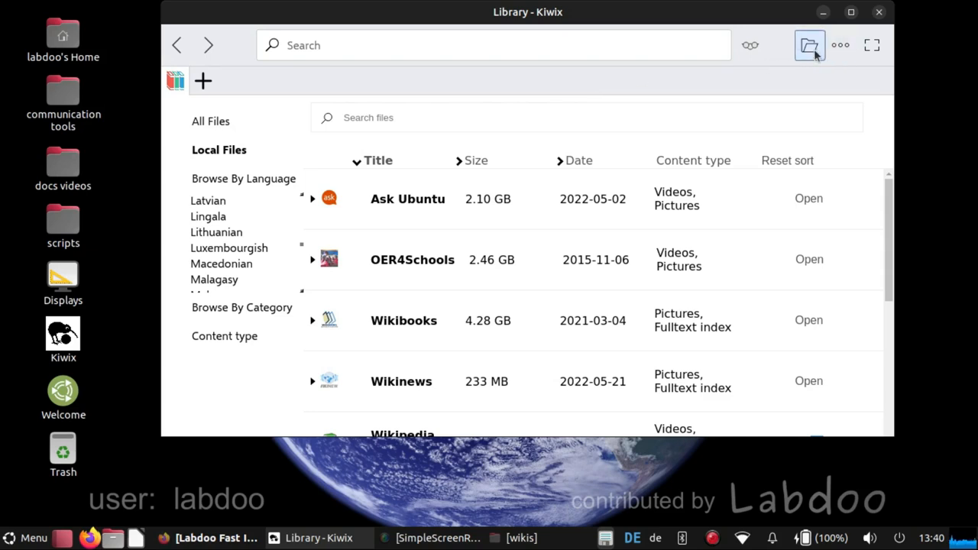
# - Show the Open Zim dialog listing the archives in labdoo/Public/kiwix/wikis
pyautogui.click(810, 46)
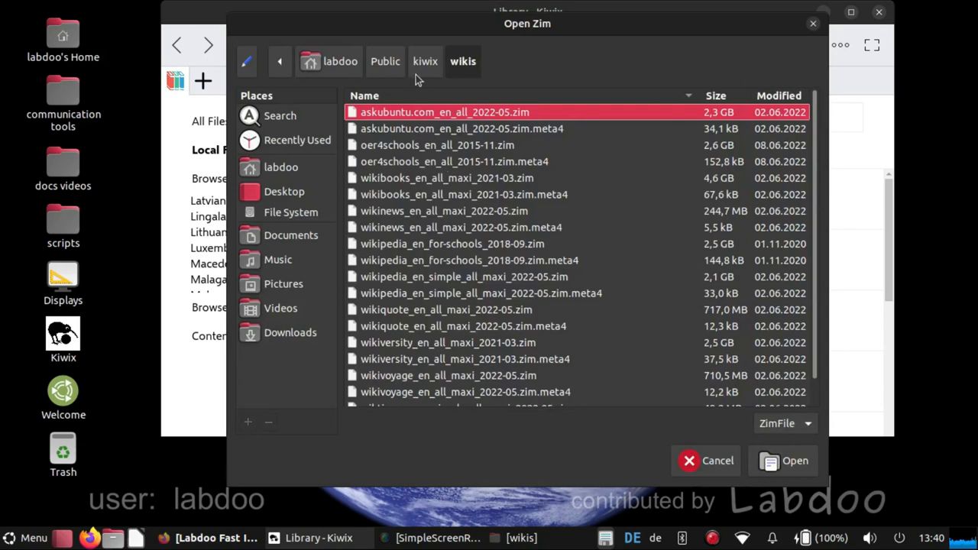
pyautogui.moveTo(324, 73)
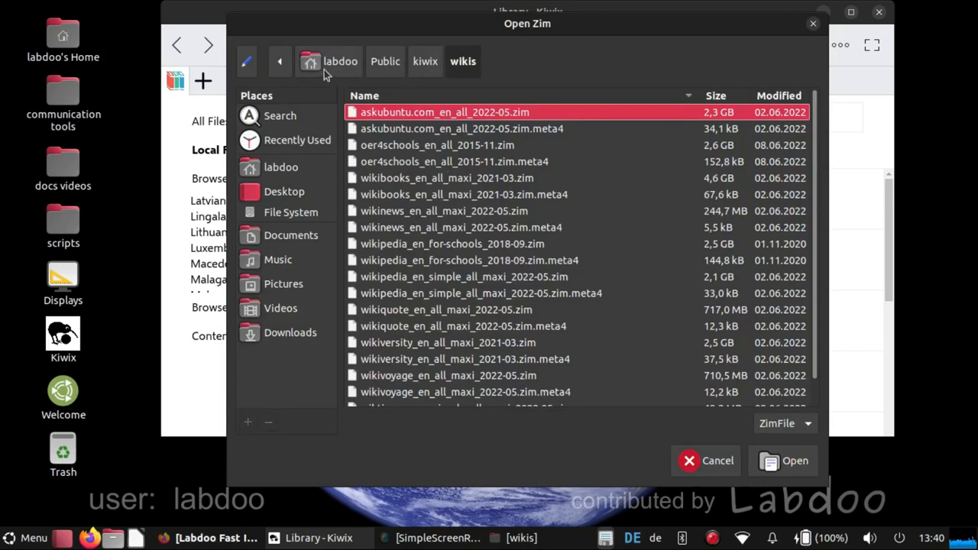
pyautogui.moveTo(432, 70)
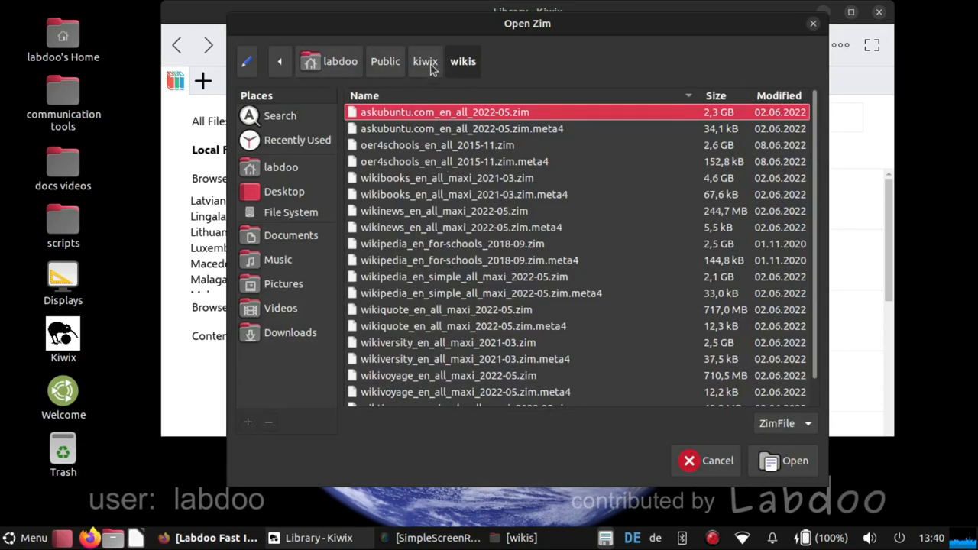
pyautogui.moveTo(542, 128)
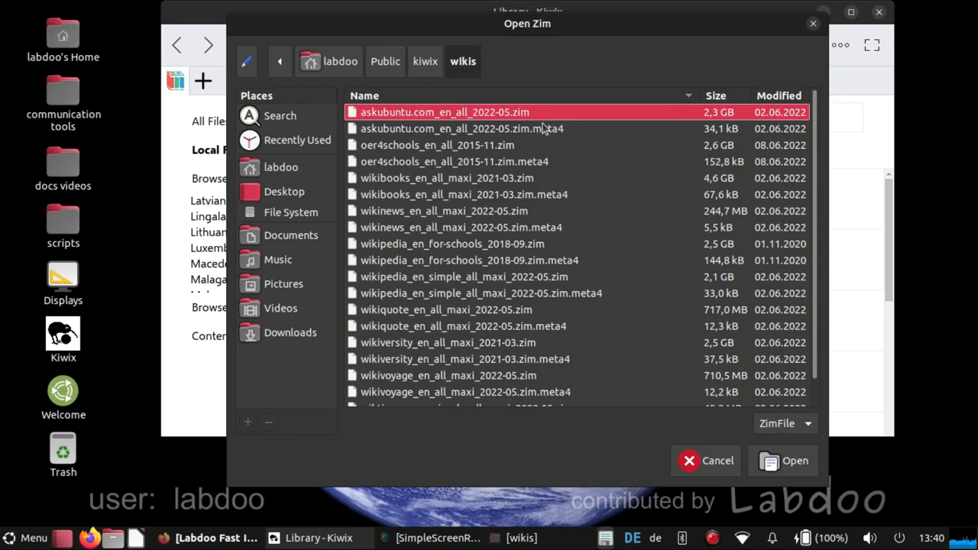
pyautogui.moveTo(542, 121)
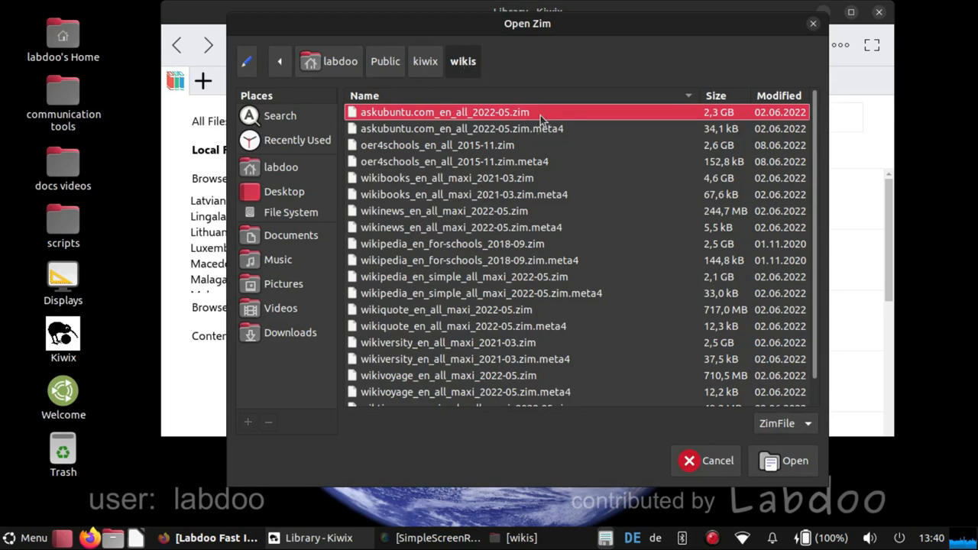
pyautogui.moveTo(547, 144)
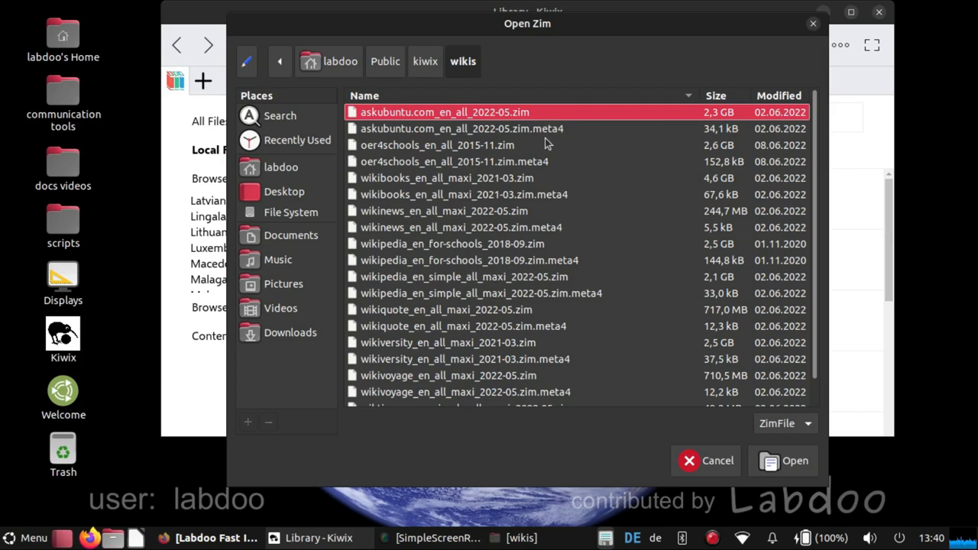
pyautogui.moveTo(544, 134)
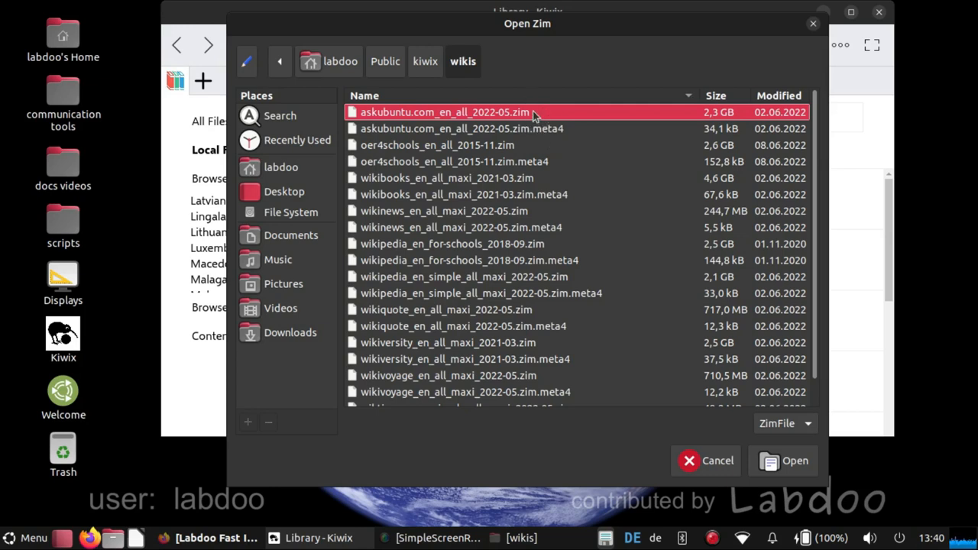
pyautogui.moveTo(531, 116)
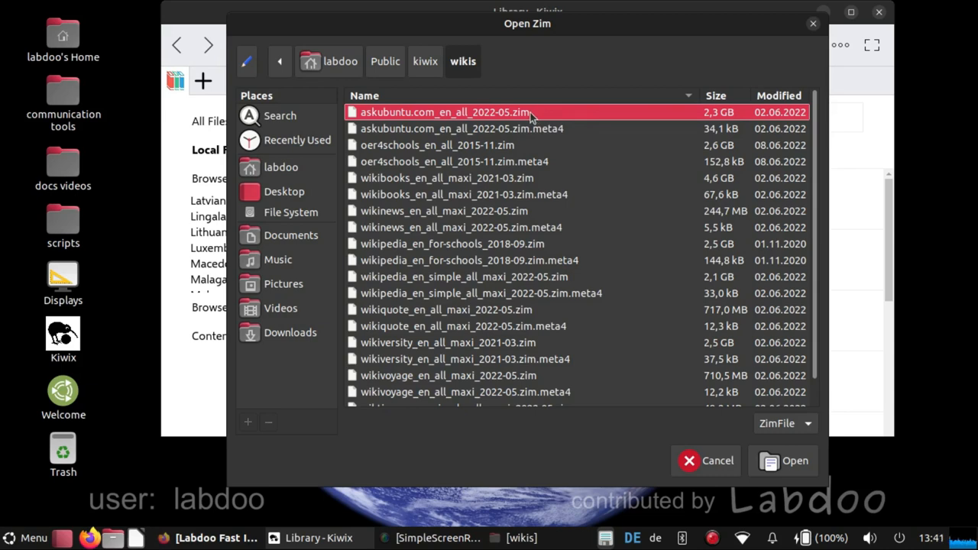
pyautogui.moveTo(501, 156)
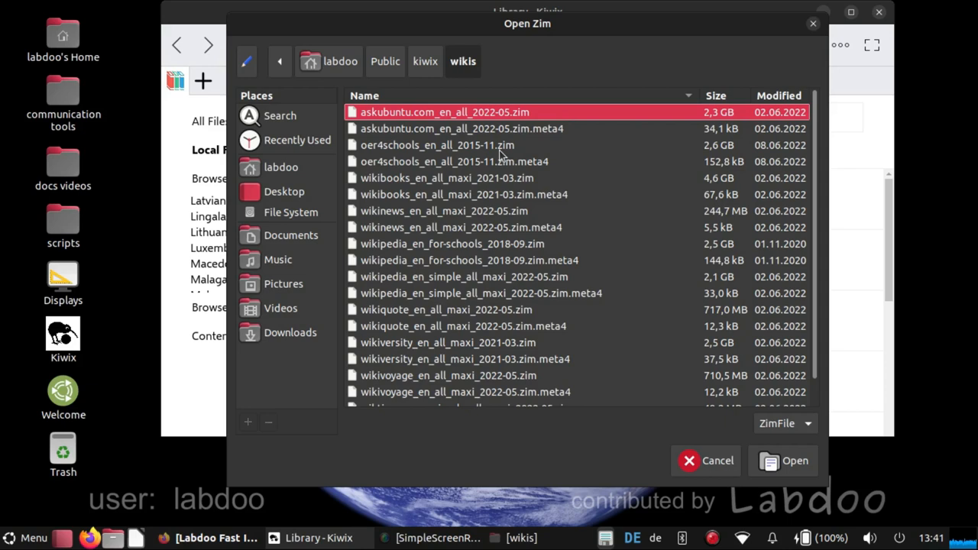
pyautogui.click(706, 460)
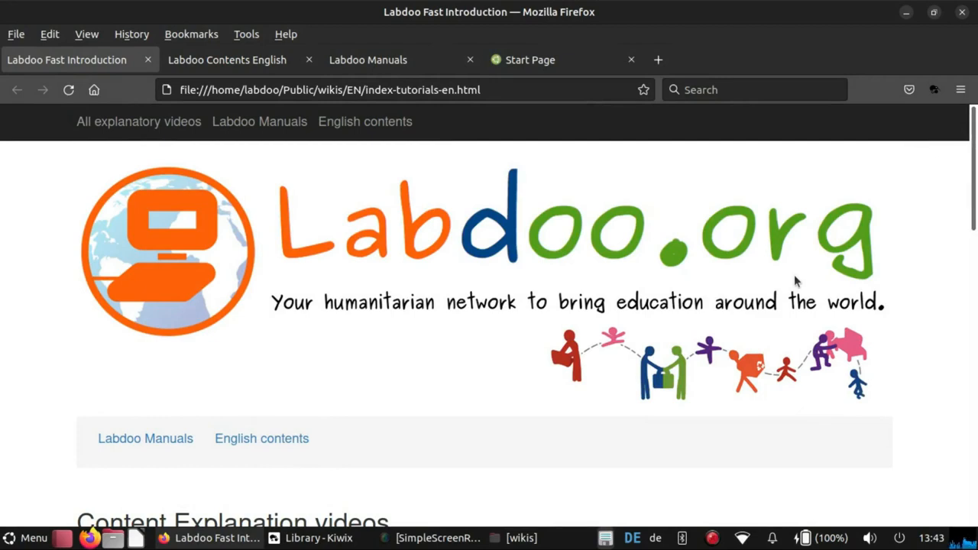
pyautogui.moveTo(934, 88)
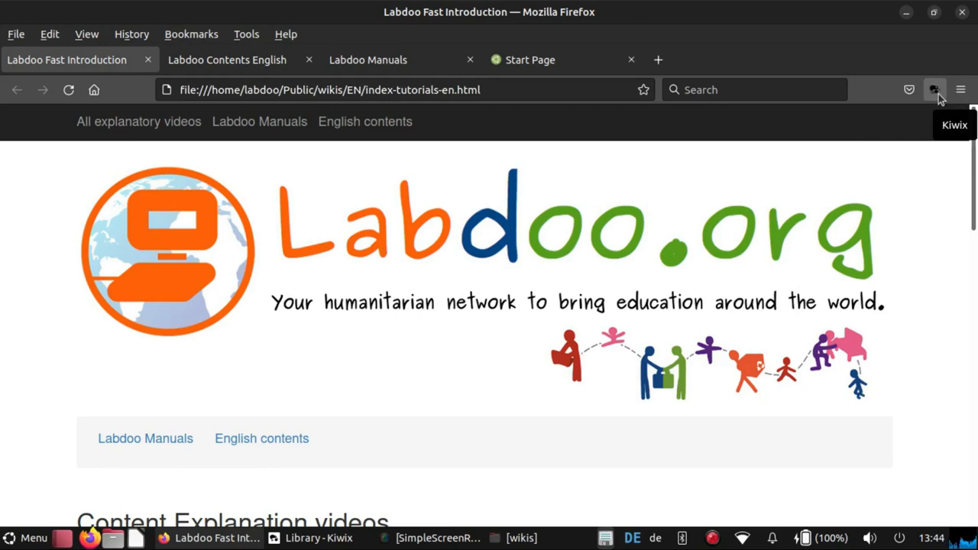
pyautogui.moveTo(935, 90)
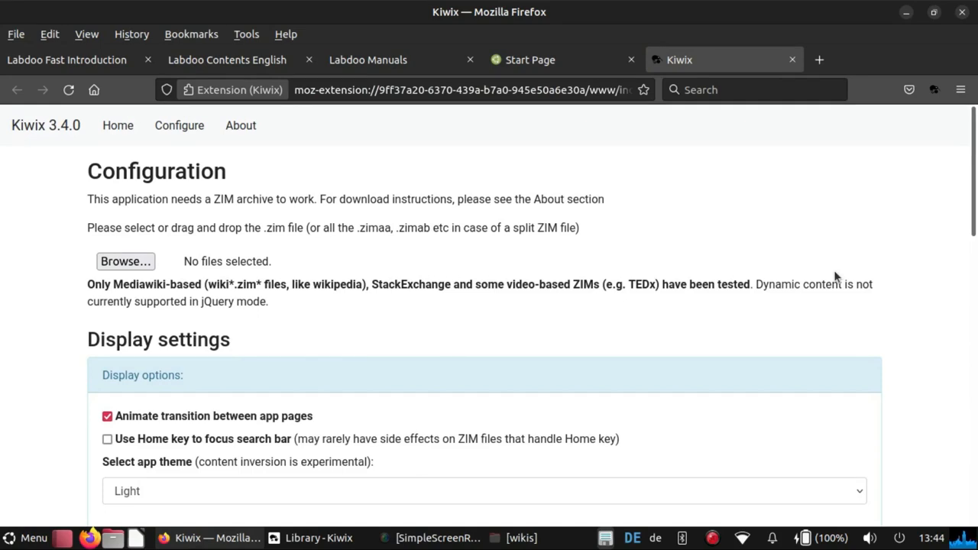
pyautogui.moveTo(125, 260)
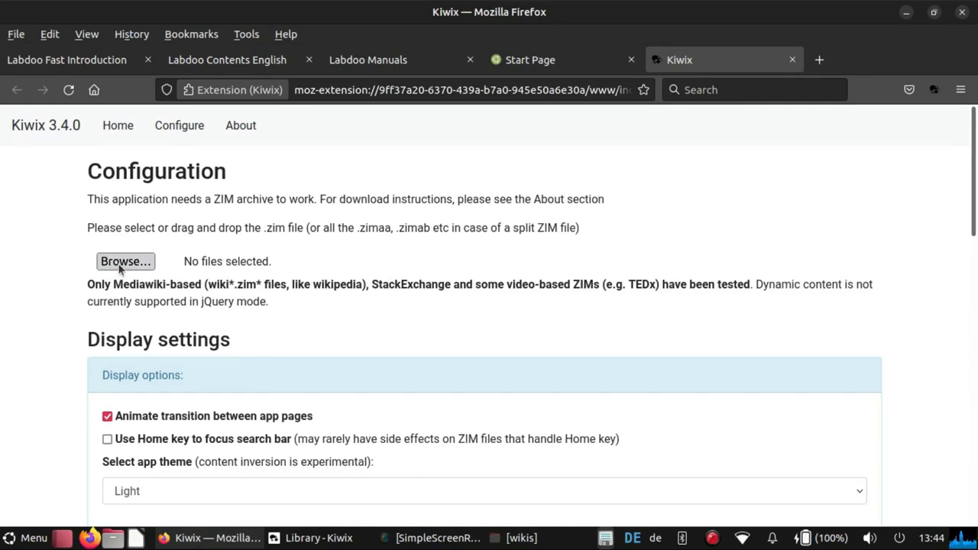
# - Load wikipedia_en_for-schools_2018-09.zim into the Kiwix JS extension
pyautogui.click(125, 261)
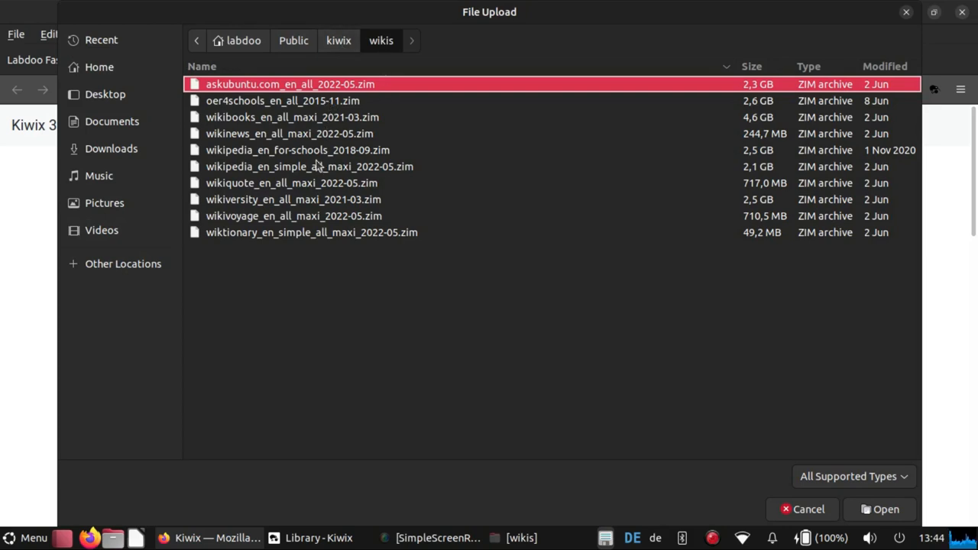
pyautogui.moveTo(298, 155)
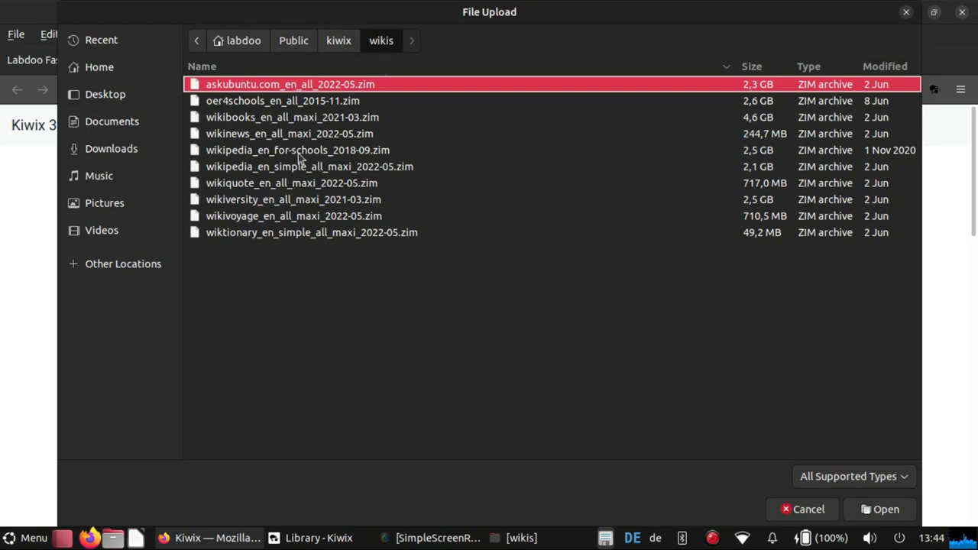
pyautogui.click(886, 509)
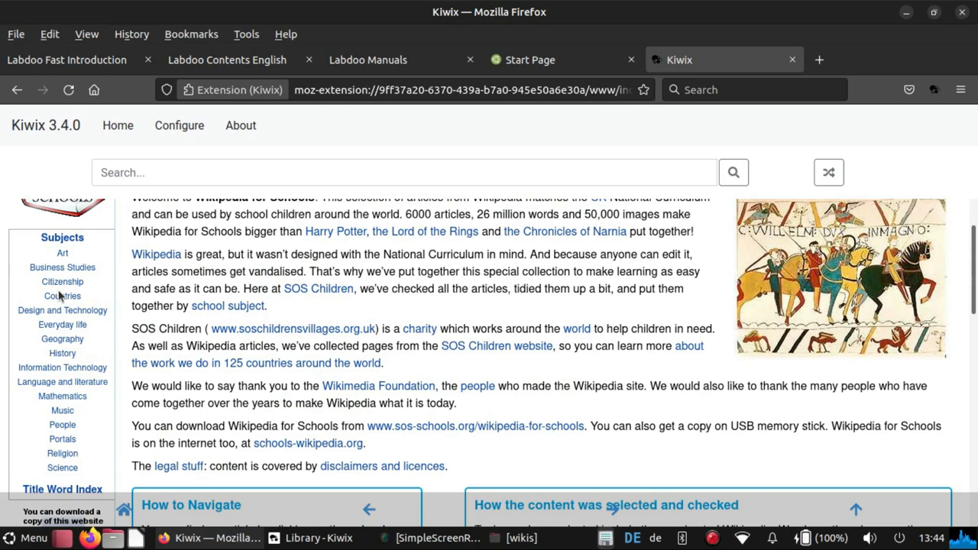
pyautogui.moveTo(495, 345)
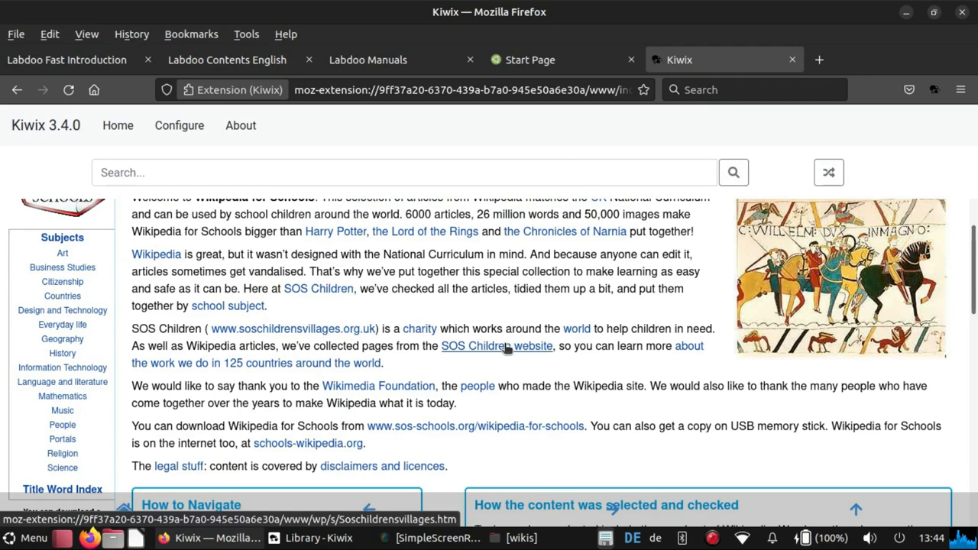